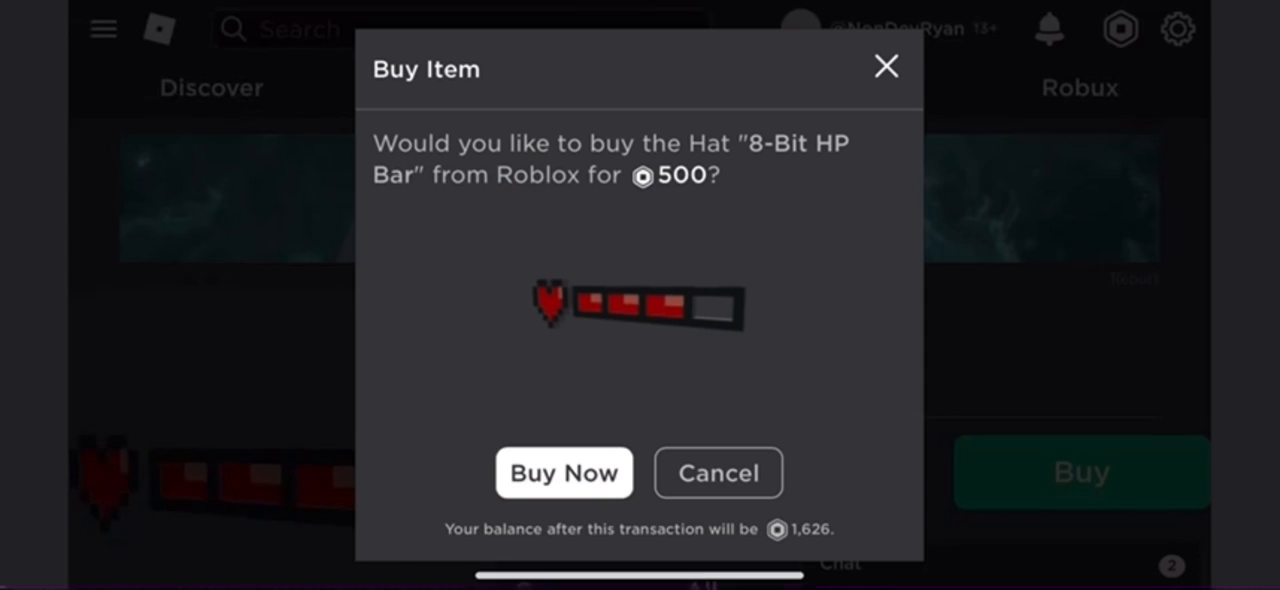
Step: Buy the 8-Bit HP Bar hat for 500 Robux and the 8-Bit Extra Life hat
{"action": "left_click", "coordinate": [563, 472]}
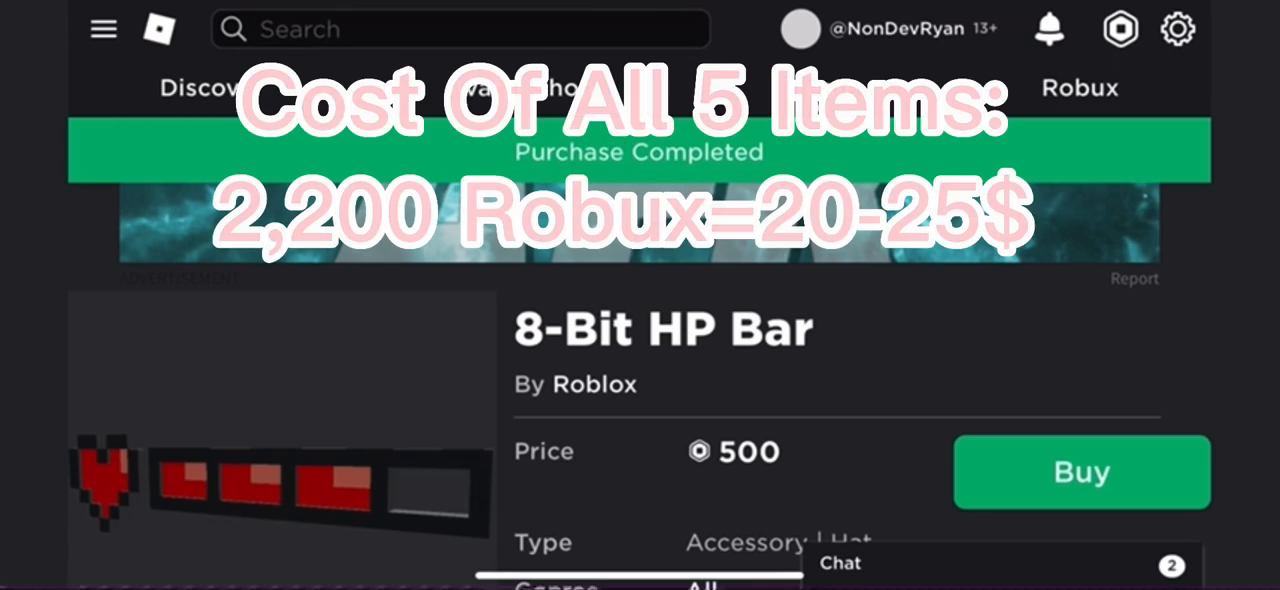
{"action": "left_click", "coordinate": [1081, 471]}
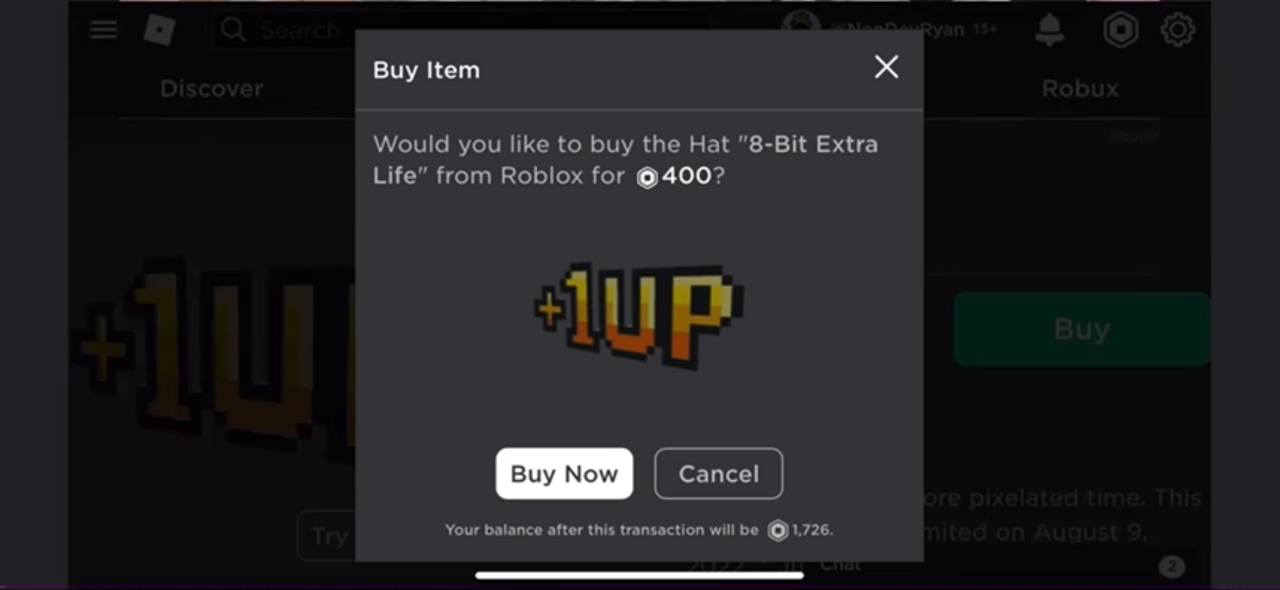
{"action": "left_click", "coordinate": [563, 473]}
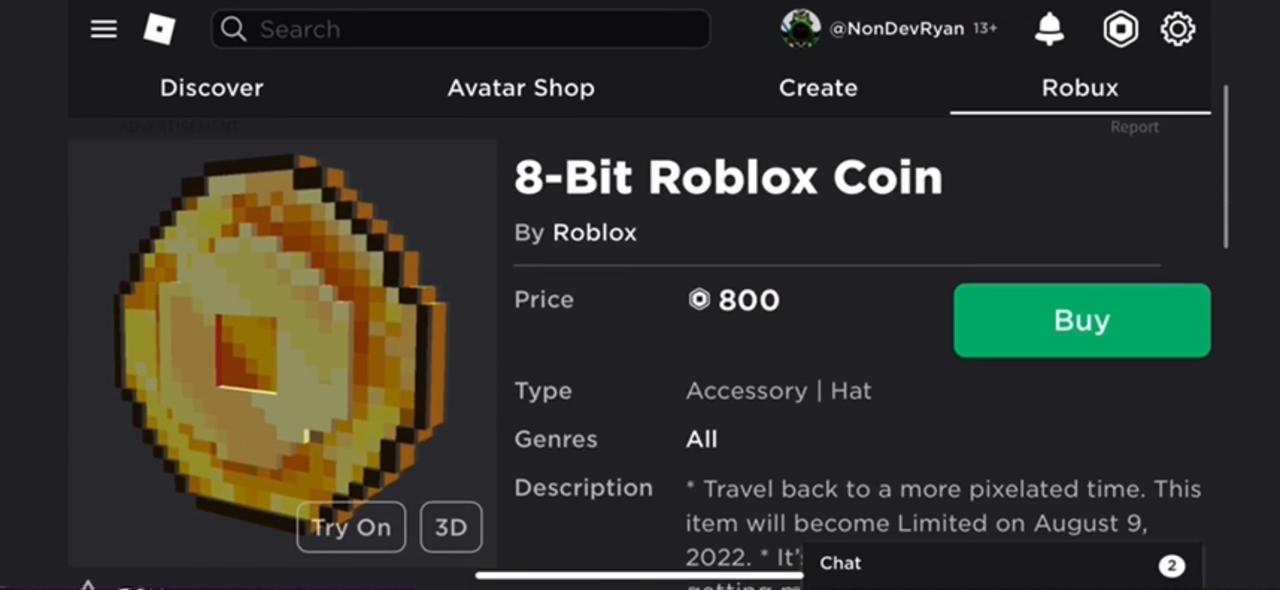
Step: Purchase the 8-Bit Roblox Coin and check the 8-Bit Tabby Cat page shows Item Owned
{"action": "left_click", "coordinate": [1080, 320]}
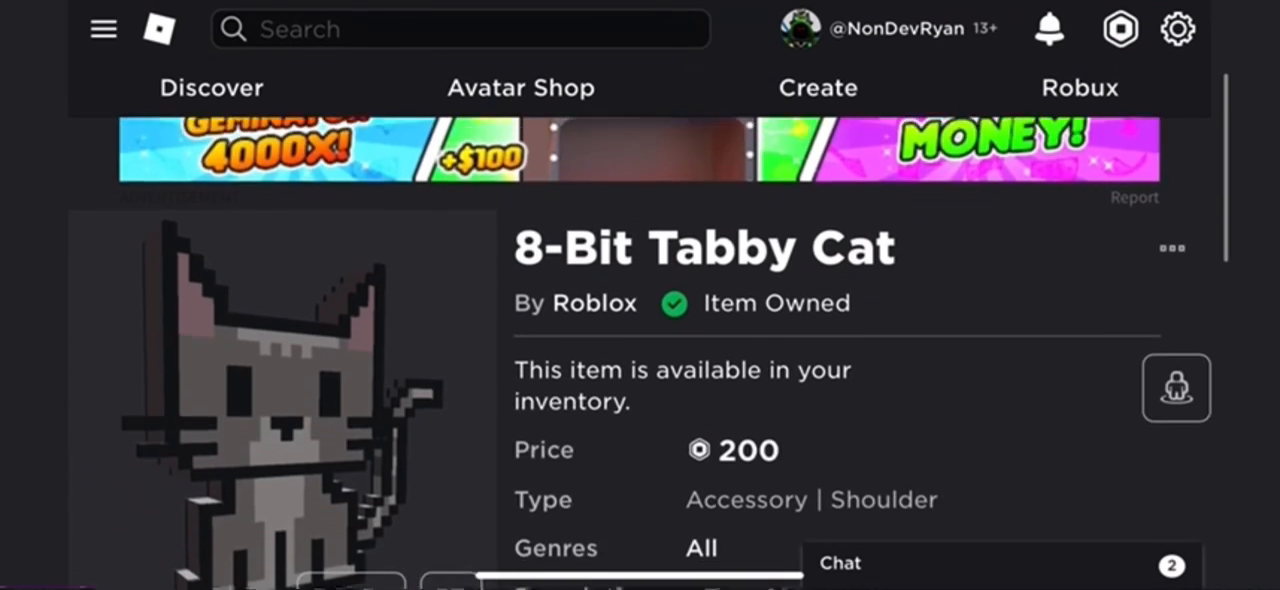
{"action": "scroll", "scroll_direction": "down", "scroll_amount": 3}
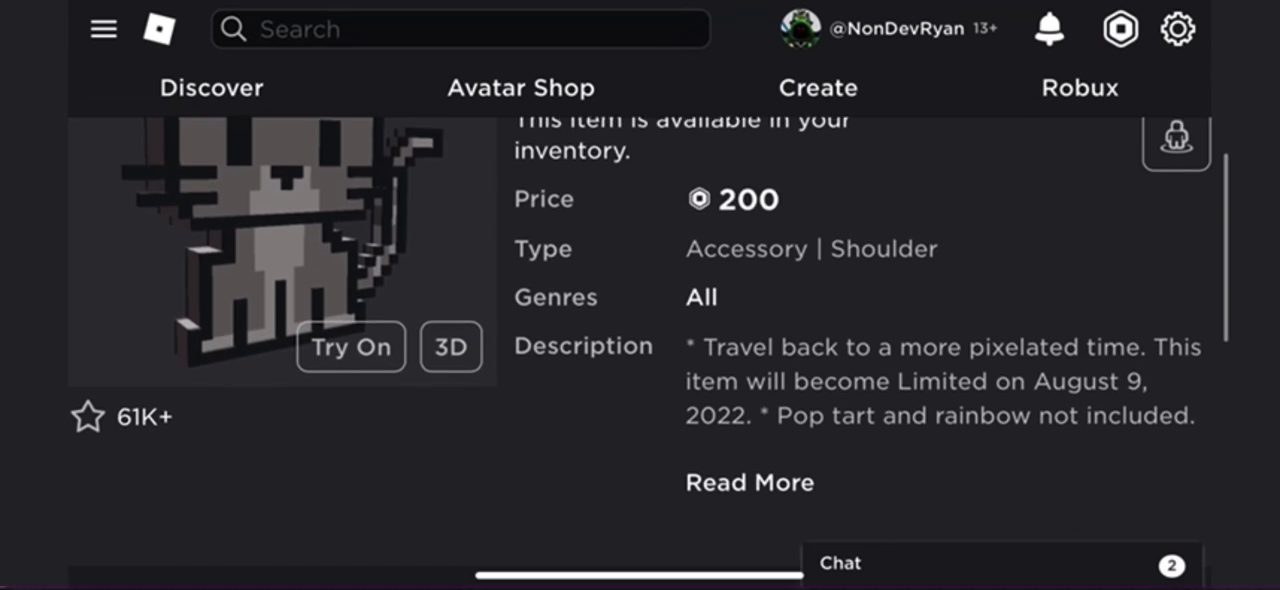
{"action": "scroll", "scroll_direction": "up", "scroll_amount": 3}
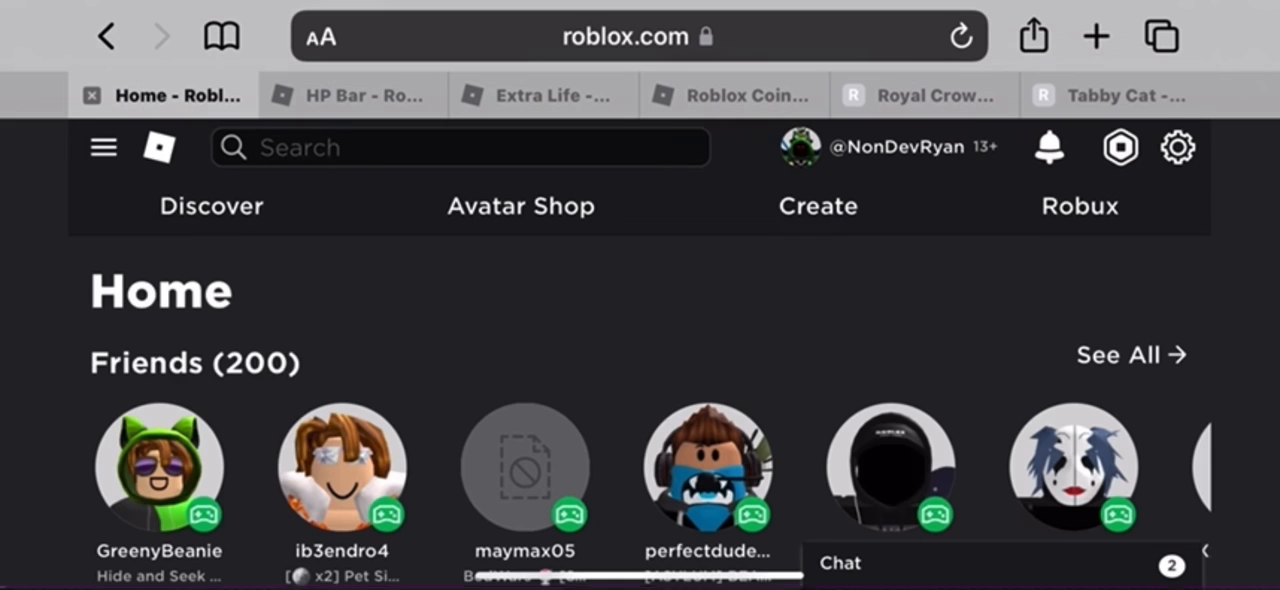
Step: Go through the hamburger menu to Avatar, then Inventory to list owned accessories
{"action": "left_click", "coordinate": [103, 147]}
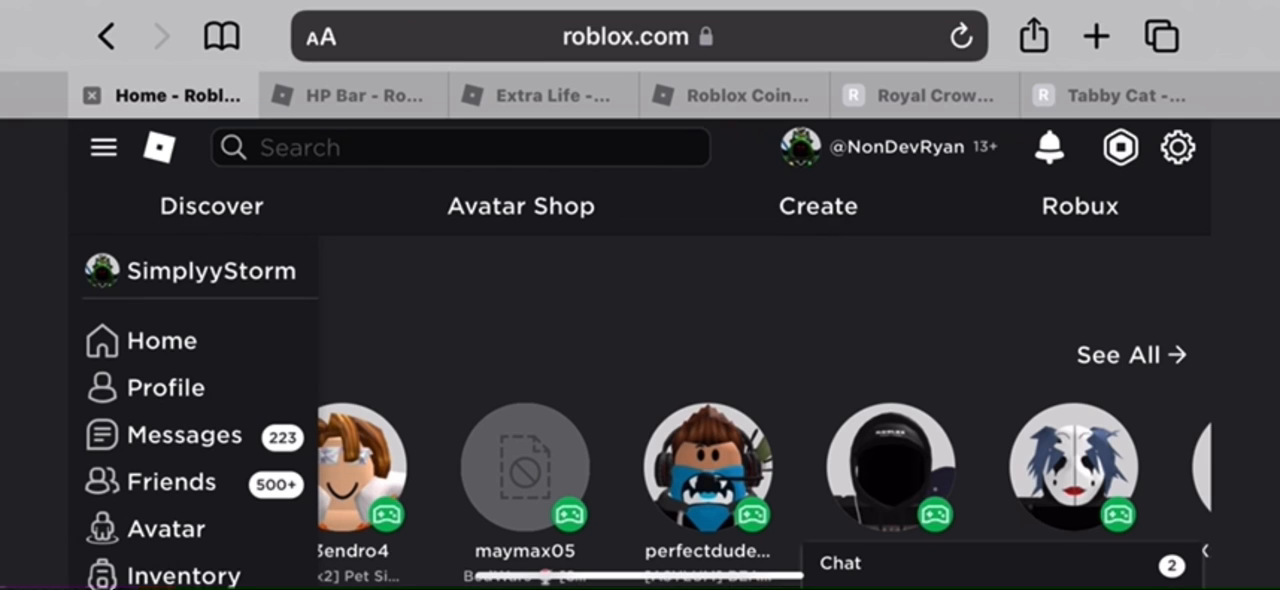
{"action": "left_click", "coordinate": [103, 147]}
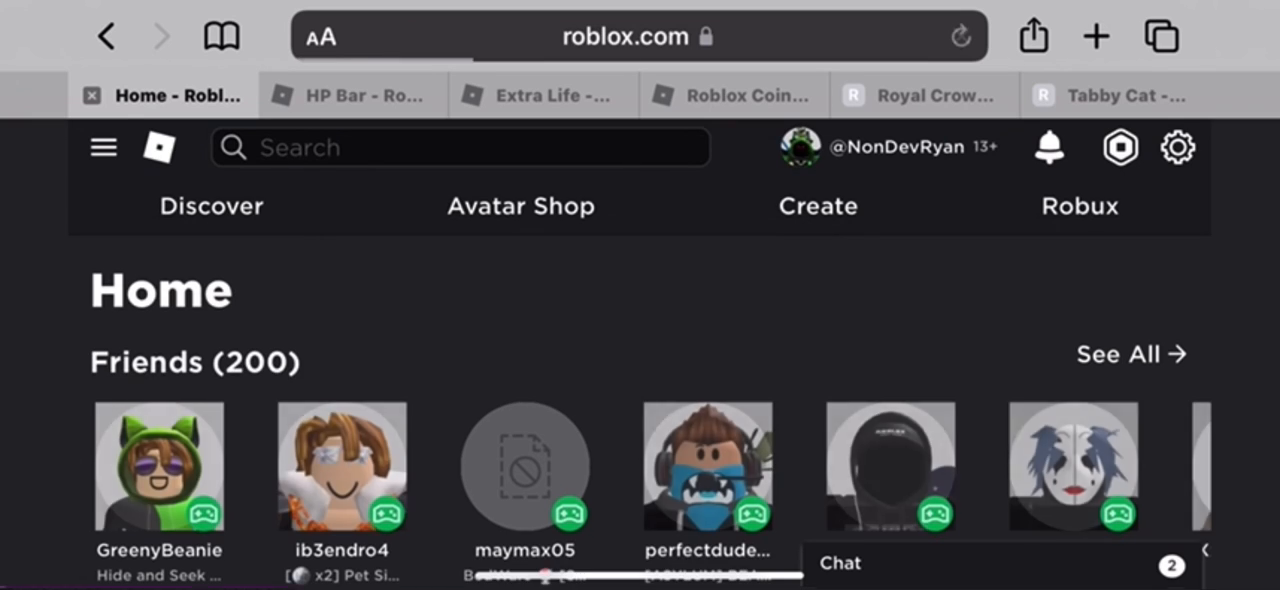
{"action": "left_click", "coordinate": [103, 147]}
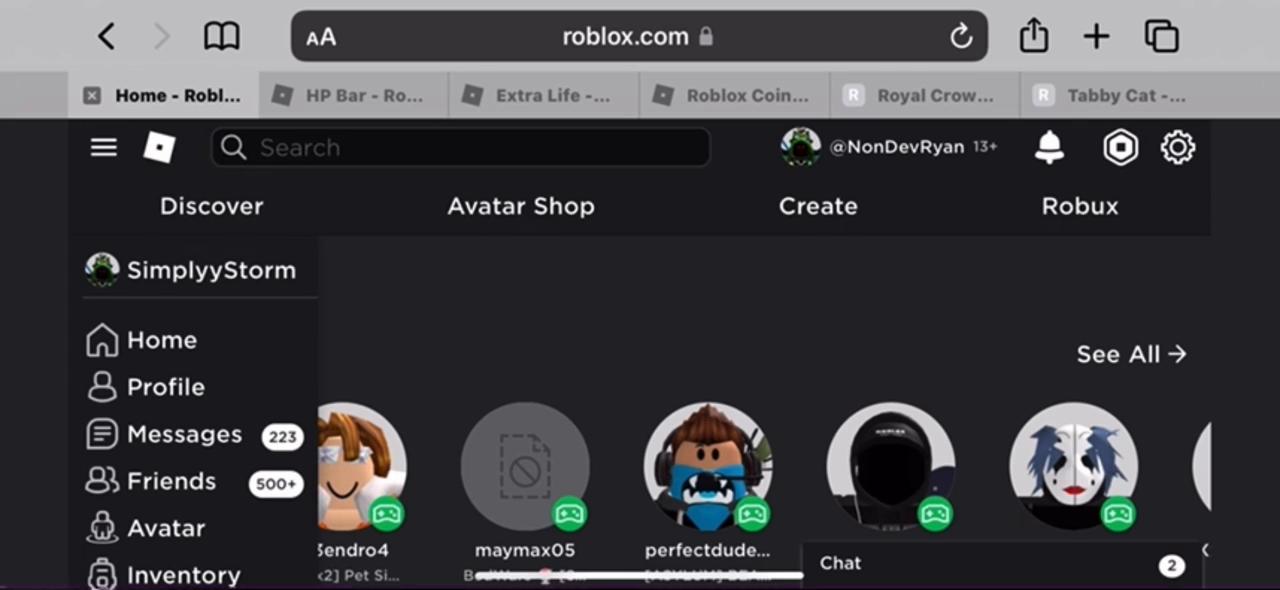
{"action": "left_click", "coordinate": [166, 528]}
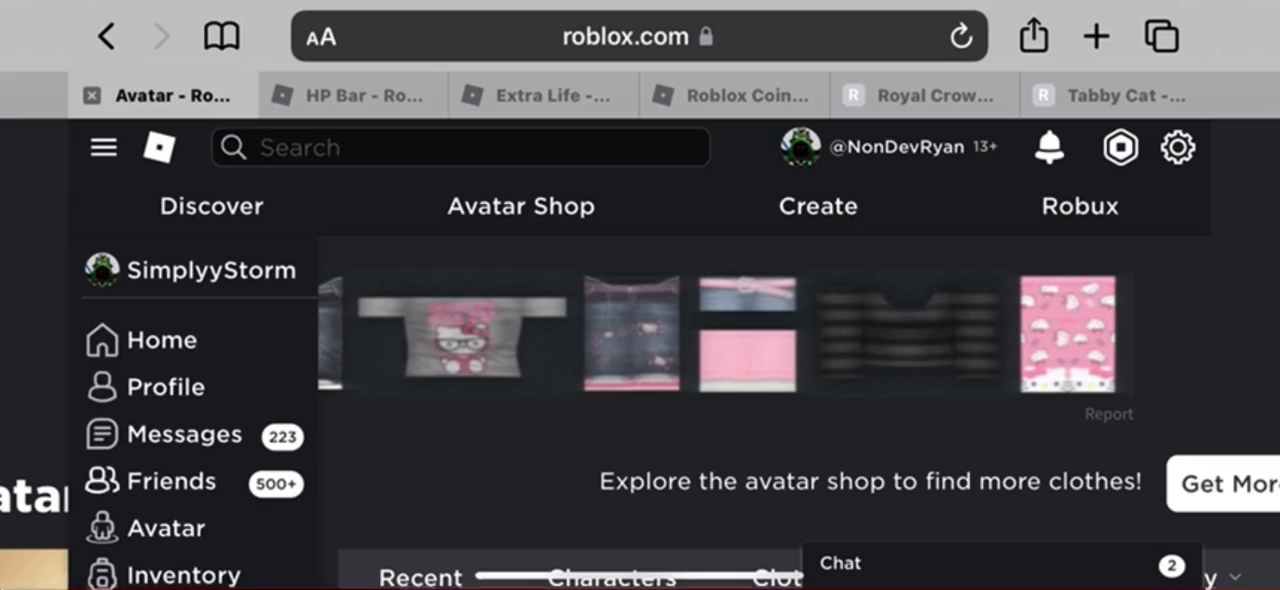
{"action": "left_click", "coordinate": [184, 574]}
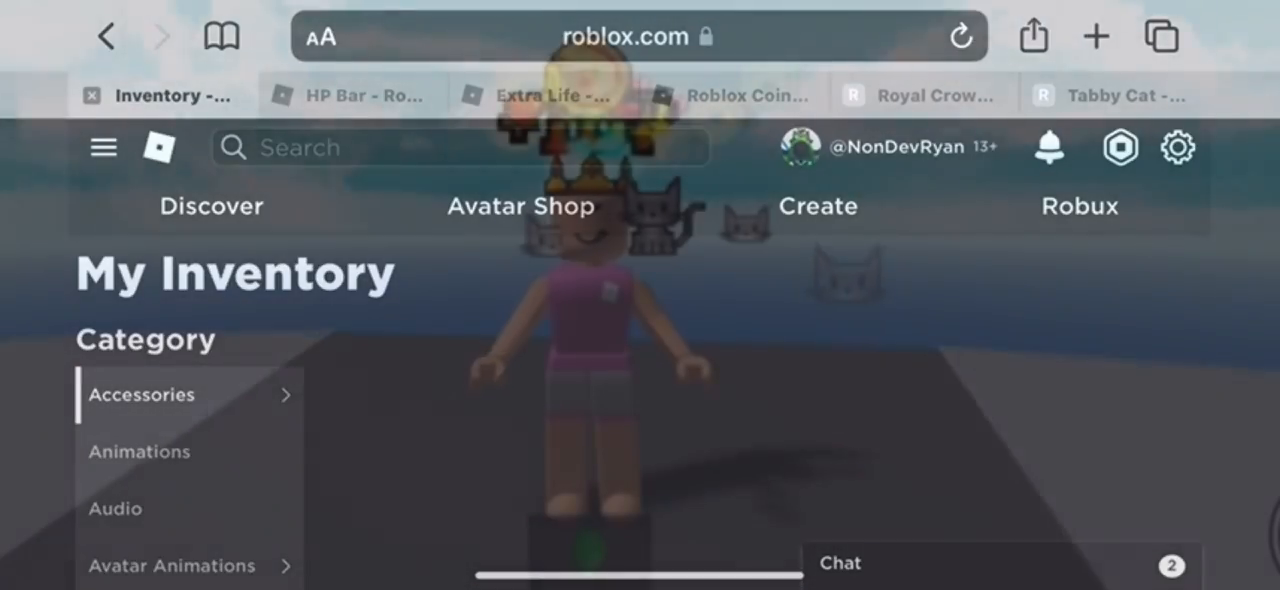